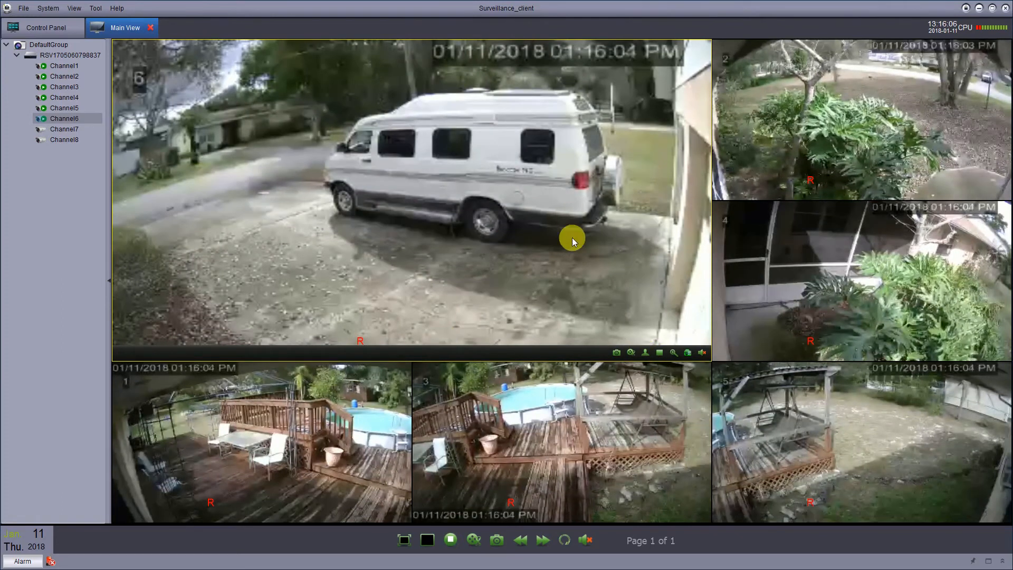
pyautogui.moveTo(216, 214)
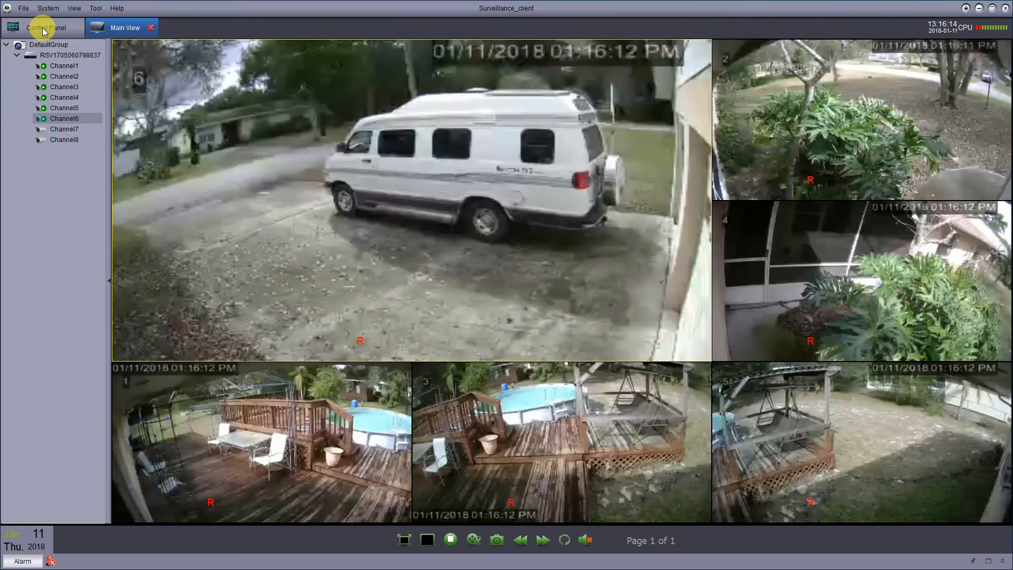
# Step: Switch to the Control Panel management area listing the recorder and DefaultGroup
pyautogui.click(45, 27)
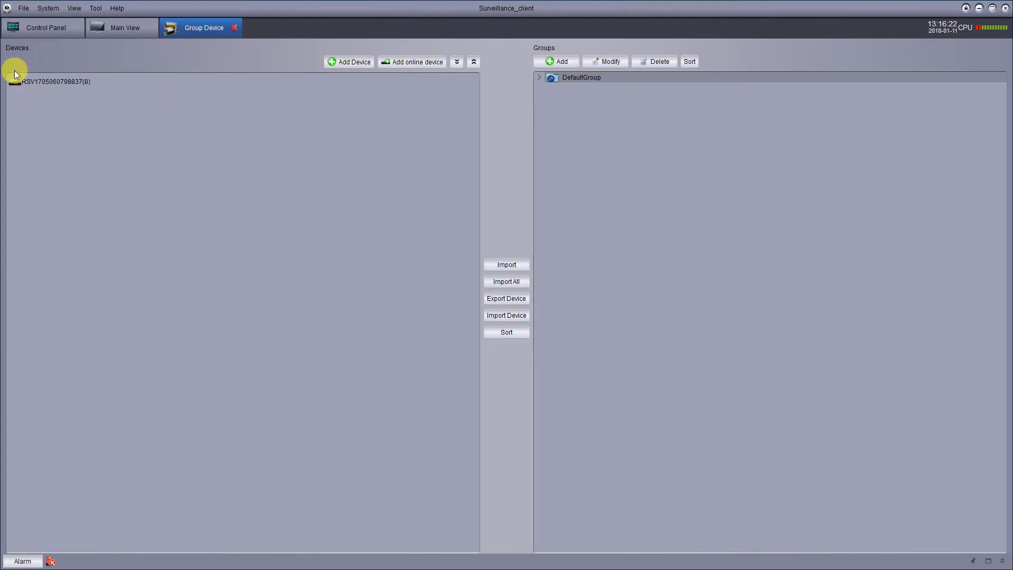
pyautogui.moveTo(231, 82)
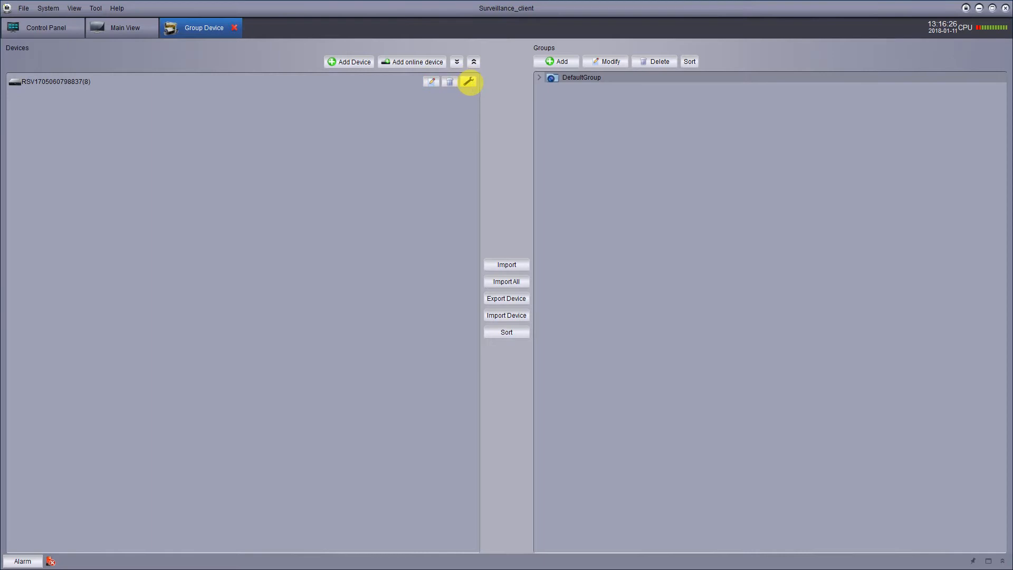
# Step: Bring up the recorder's Remote Configuration and expand its Record section
pyautogui.click(469, 82)
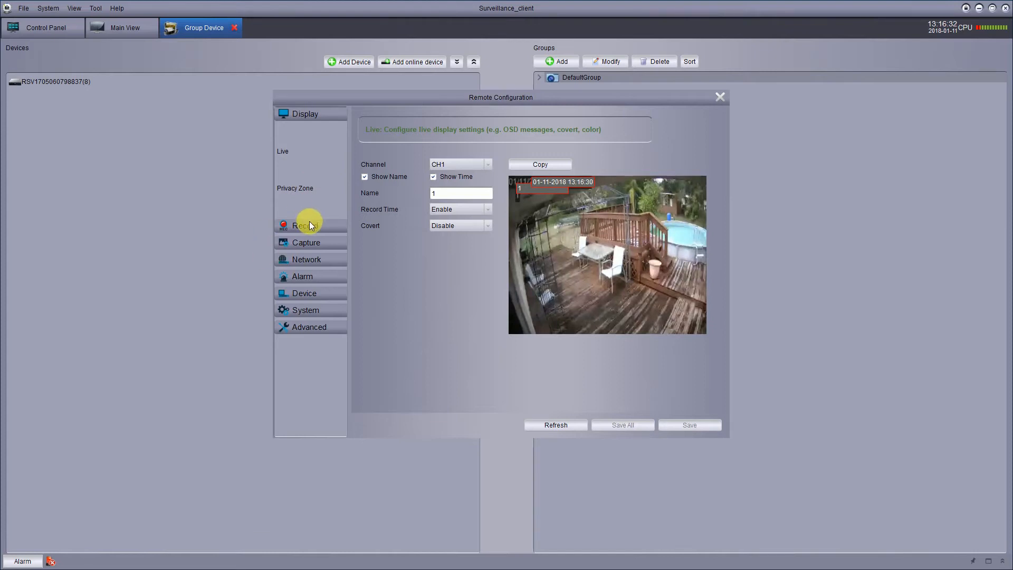
pyautogui.click(304, 224)
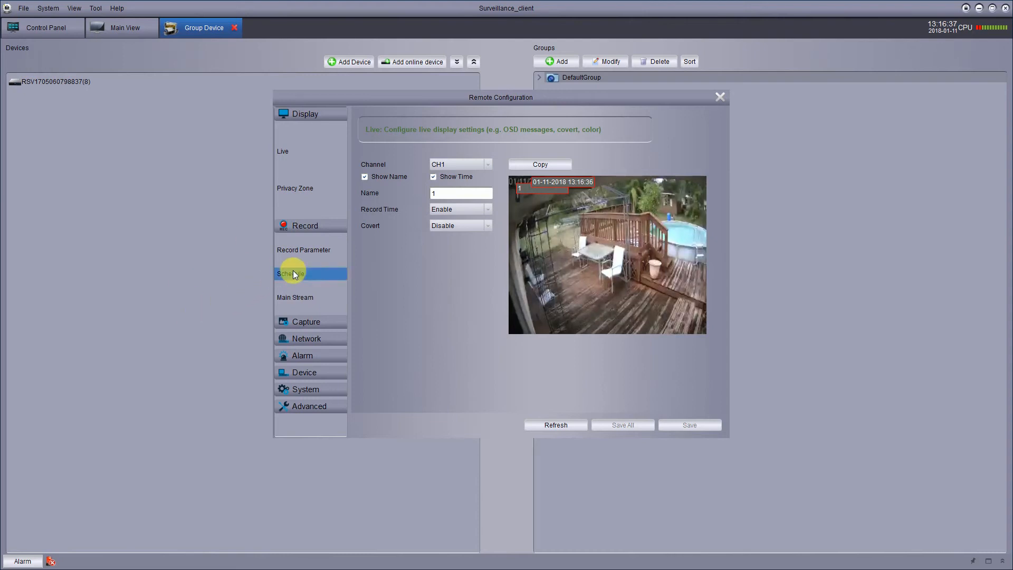
# Step: Load the Record Schedule for channel CH1 showing all-day normal recording
pyautogui.click(291, 273)
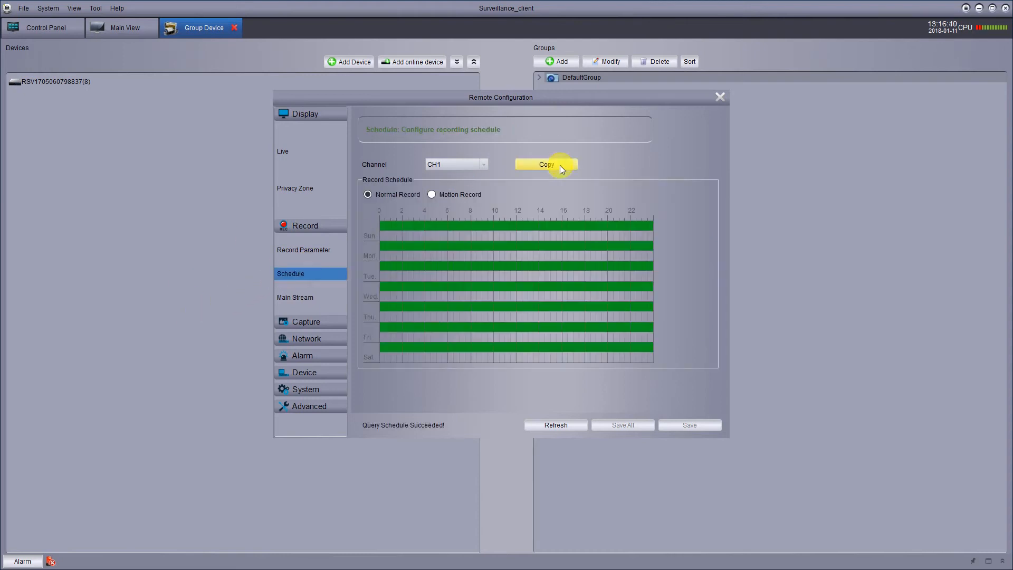
pyautogui.moveTo(676, 131)
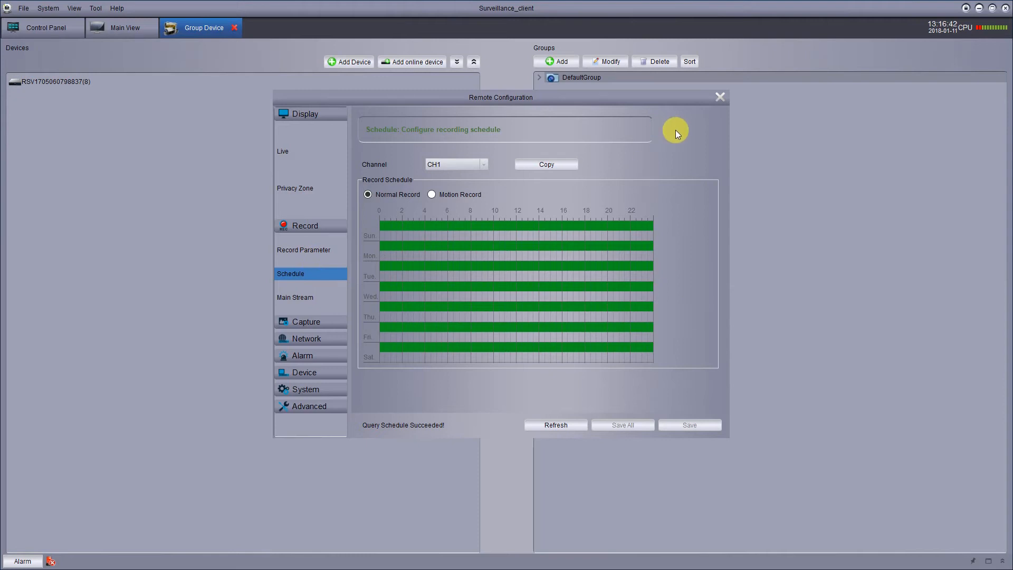
pyautogui.moveTo(523, 213)
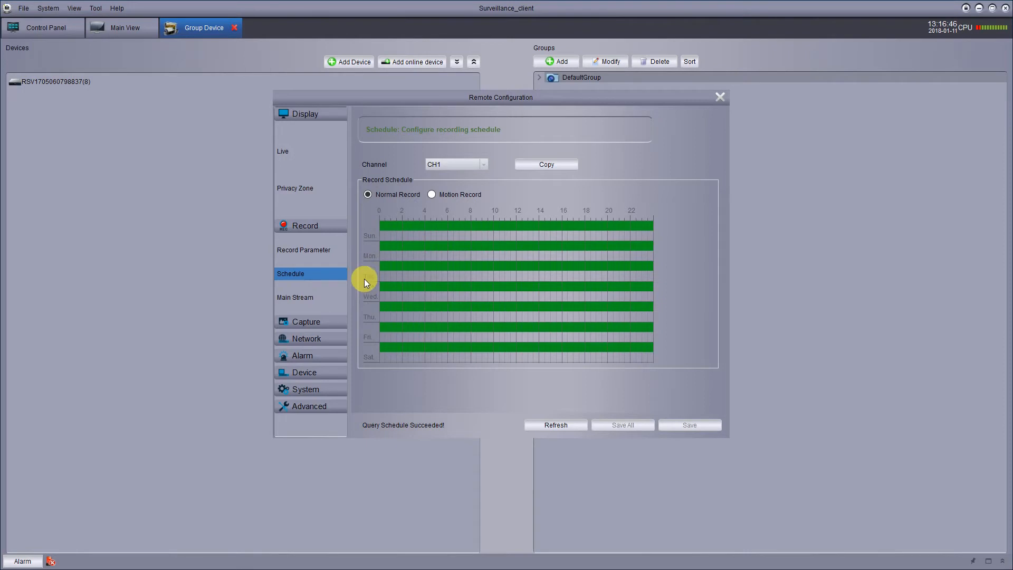
pyautogui.moveTo(369, 265)
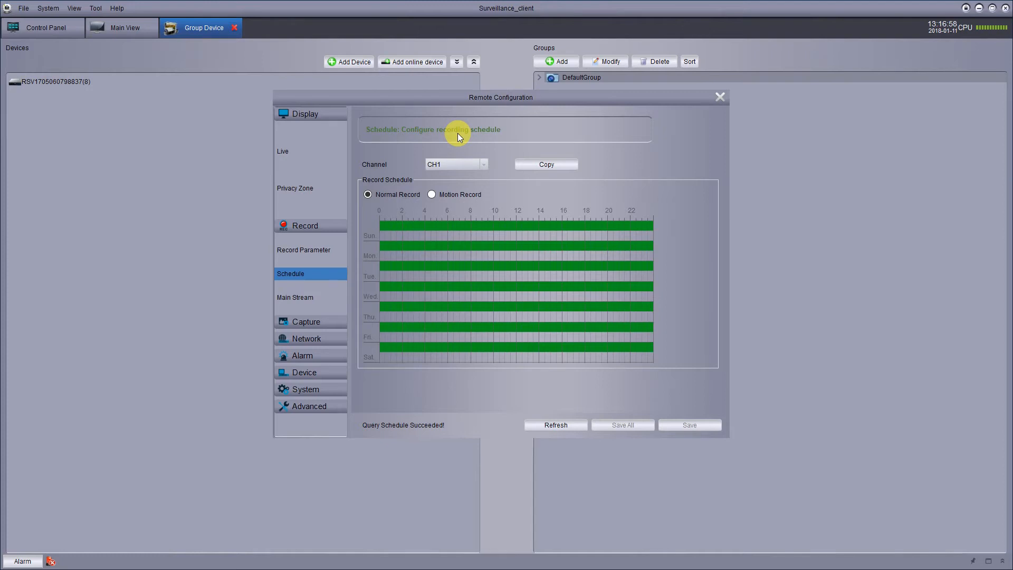
pyautogui.moveTo(695, 160)
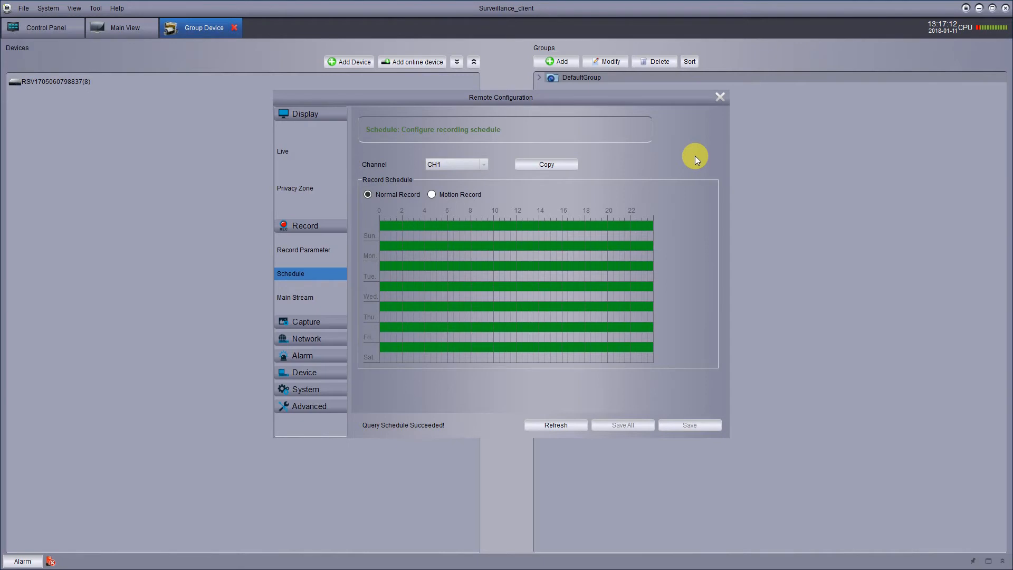
pyautogui.moveTo(374, 144)
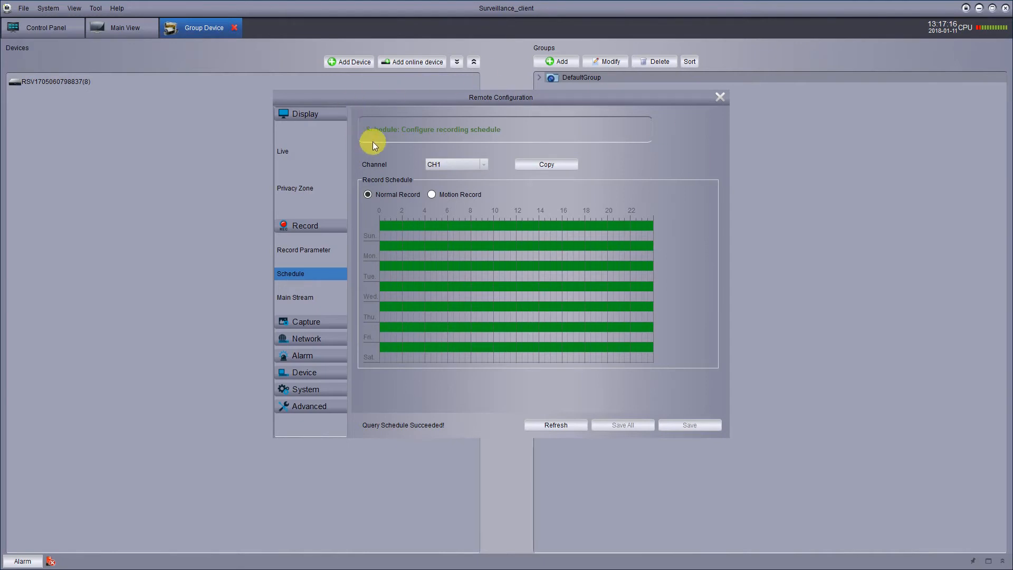
pyautogui.moveTo(347, 176)
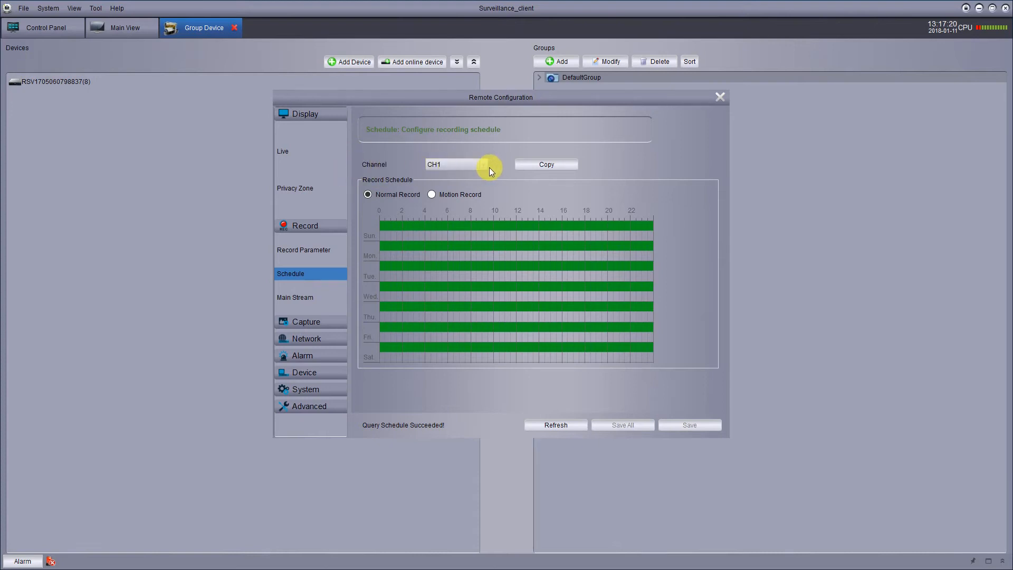
pyautogui.click(481, 164)
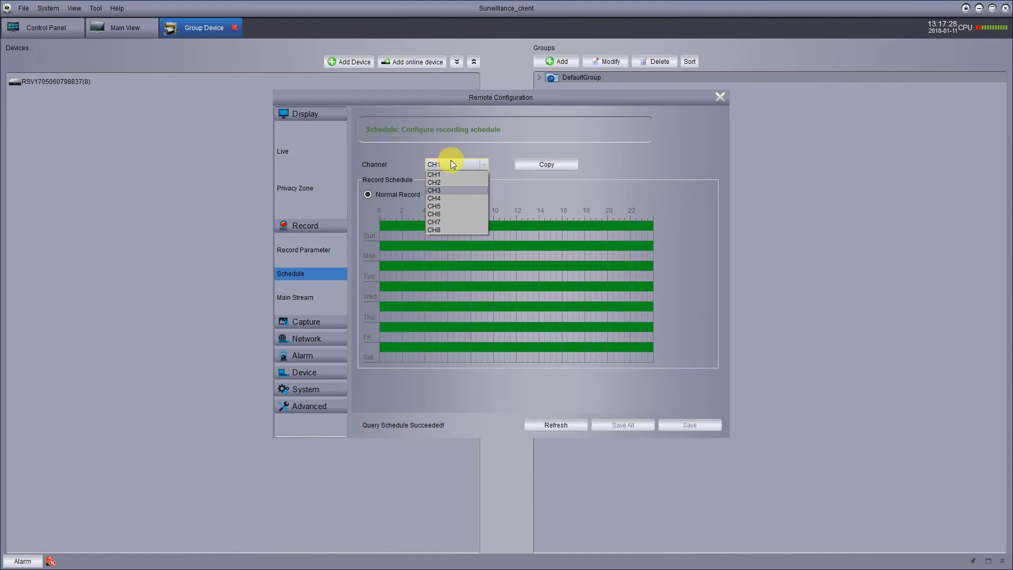
pyautogui.click(434, 174)
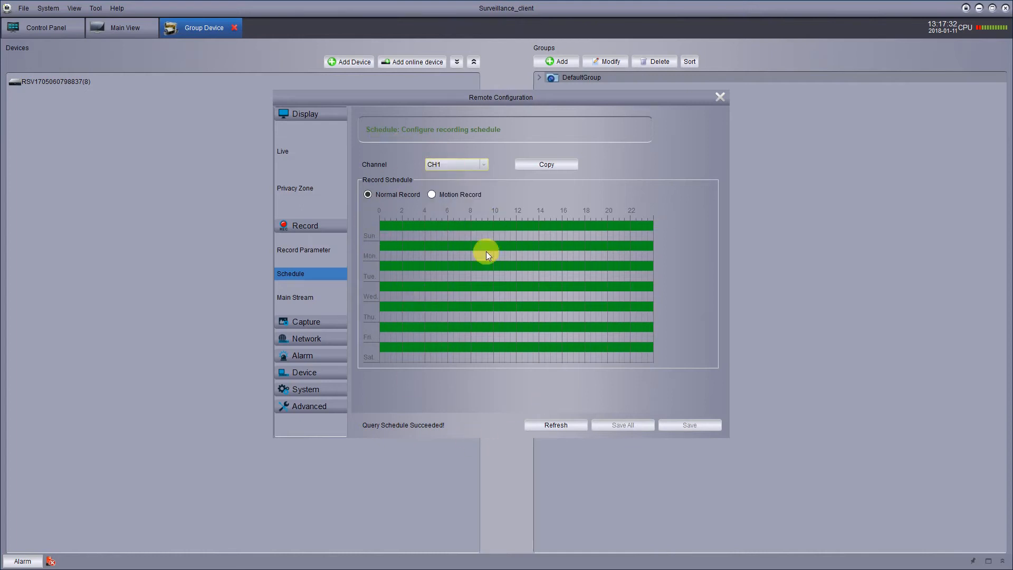
pyautogui.moveTo(650, 232)
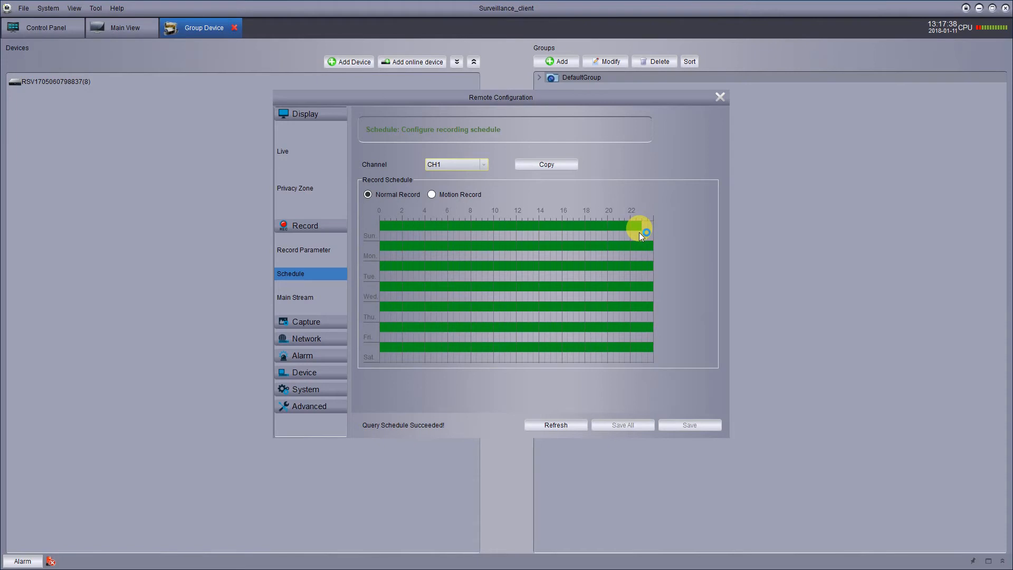
pyautogui.moveTo(631, 232)
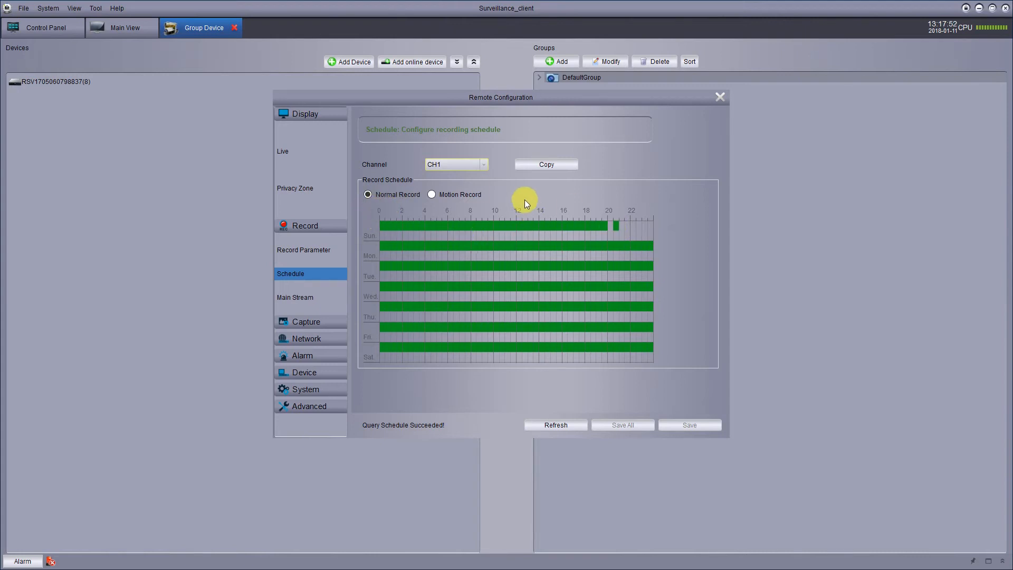
pyautogui.moveTo(515, 181)
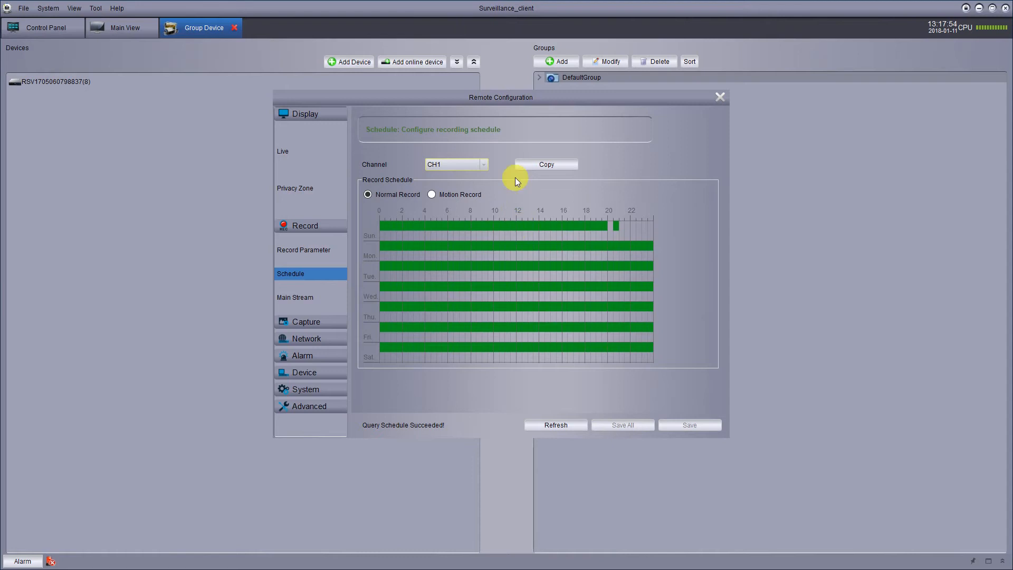
pyautogui.moveTo(627, 185)
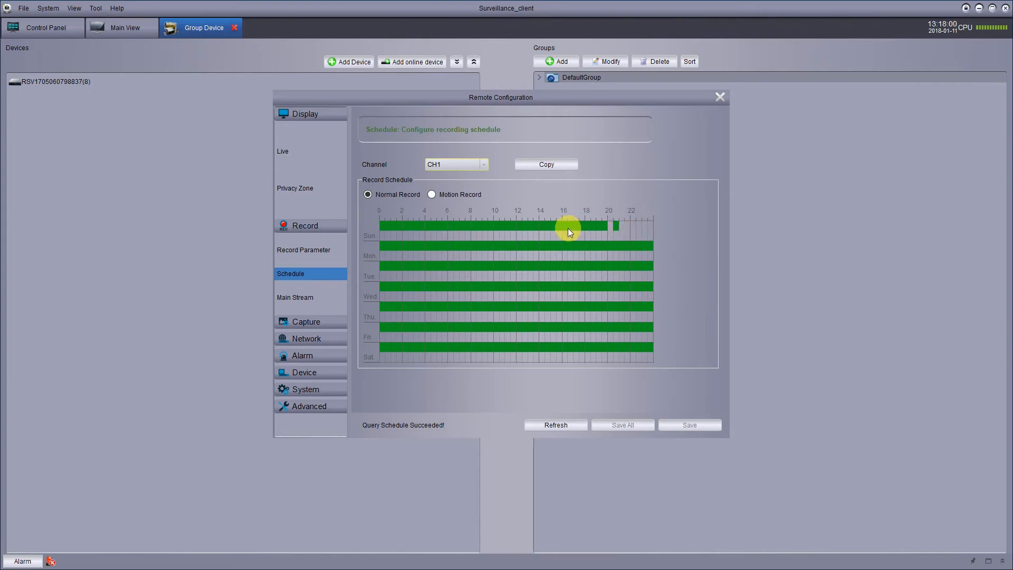
pyautogui.moveTo(648, 198)
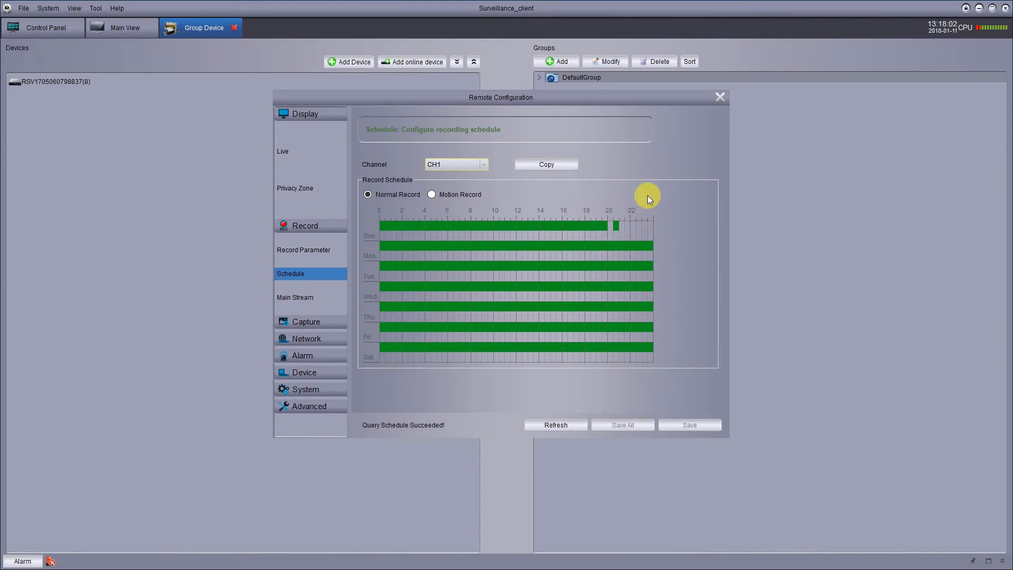
pyautogui.moveTo(640, 213)
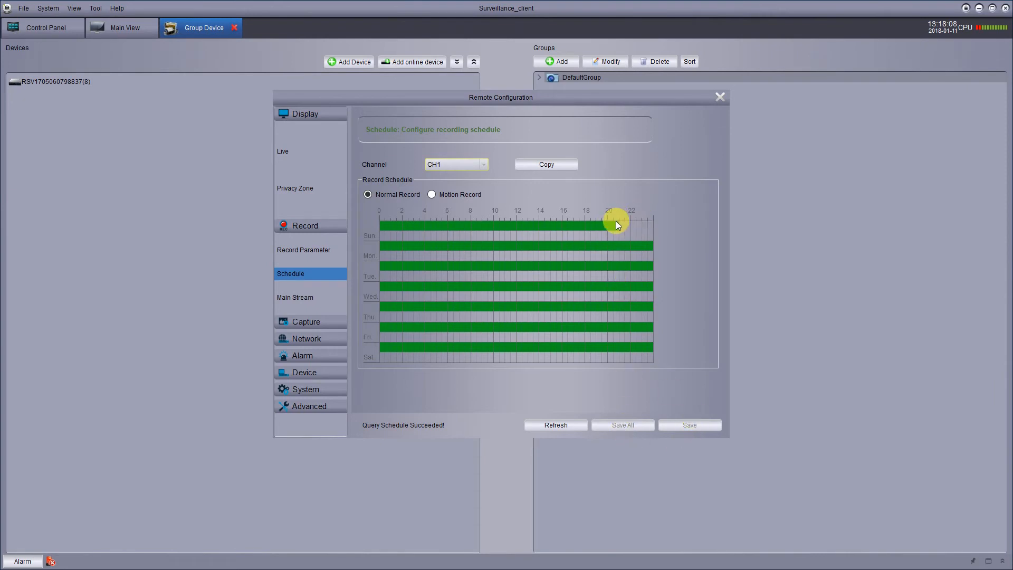
pyautogui.moveTo(612, 223)
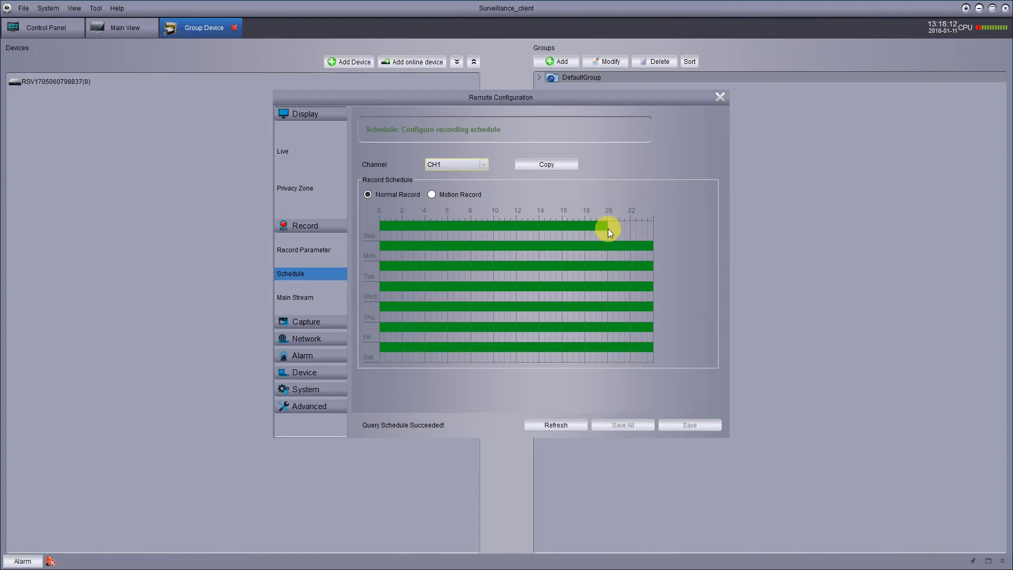
pyautogui.click(606, 231)
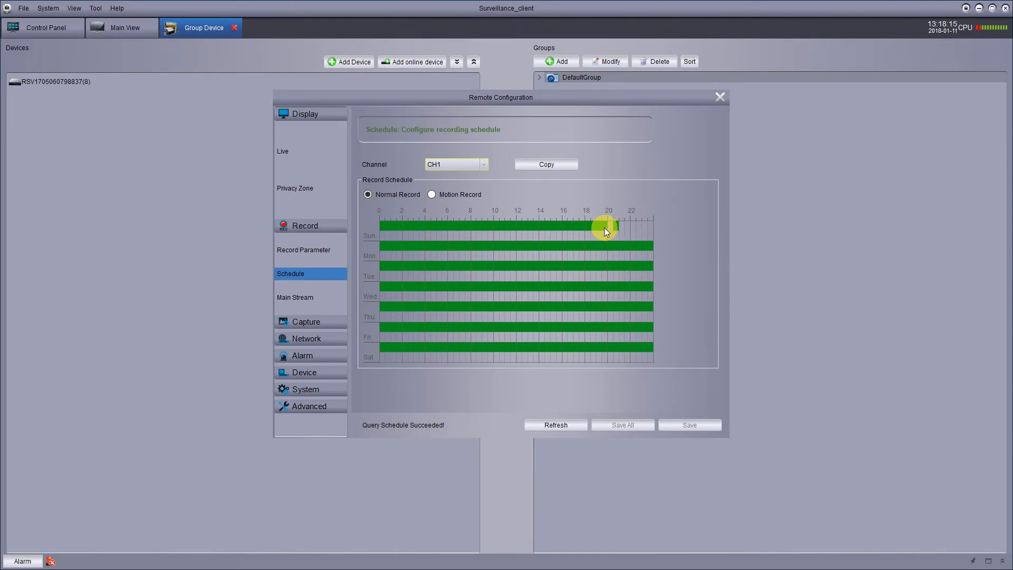
pyautogui.moveTo(624, 231)
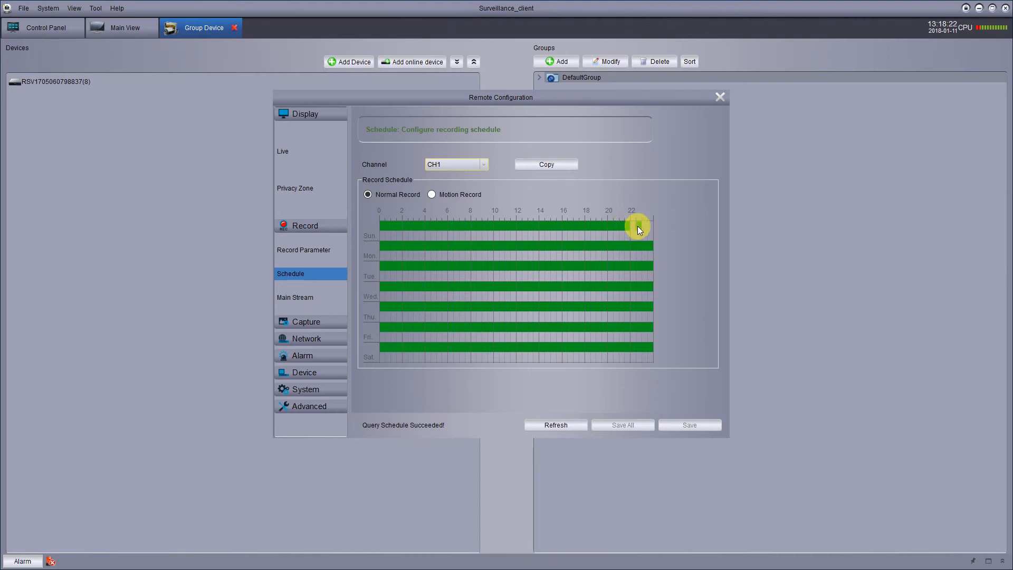
pyautogui.moveTo(643, 229)
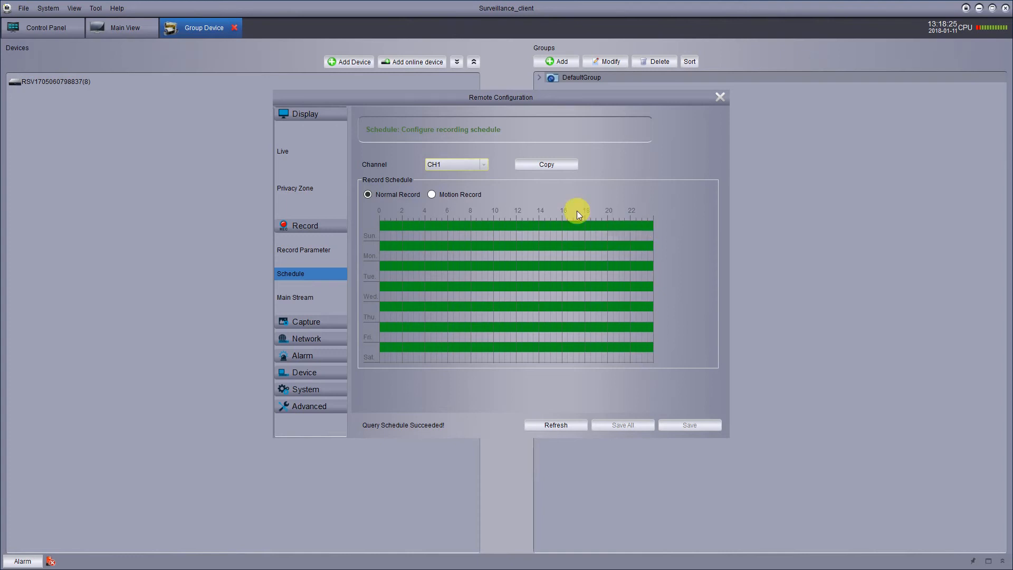
pyautogui.moveTo(577, 202)
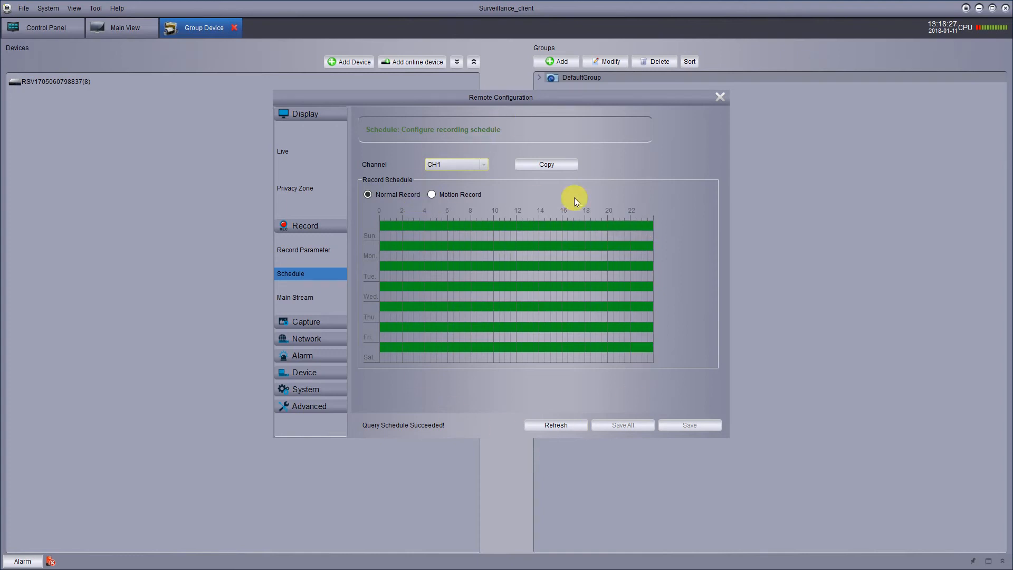
pyautogui.moveTo(681, 197)
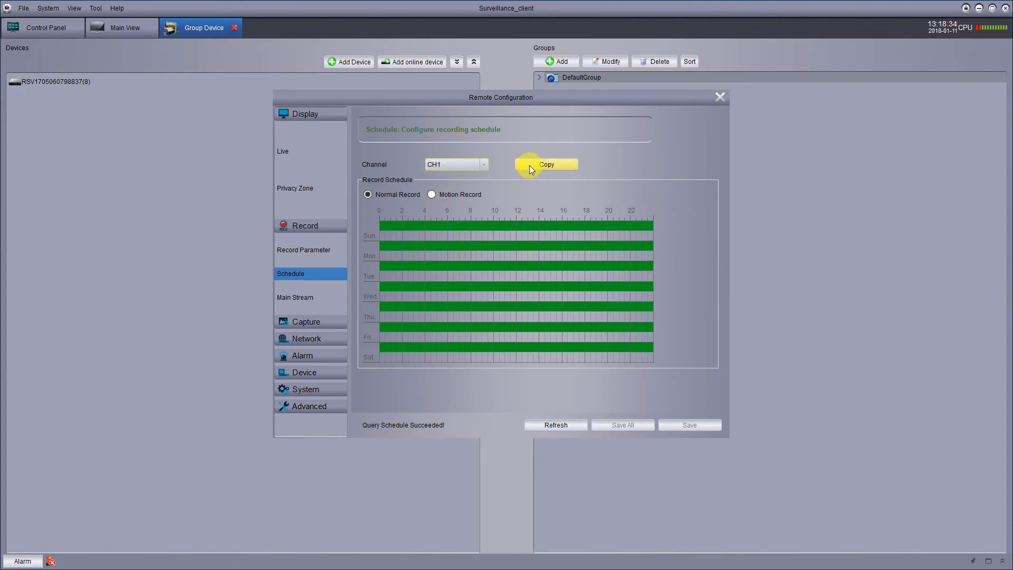
pyautogui.moveTo(577, 102)
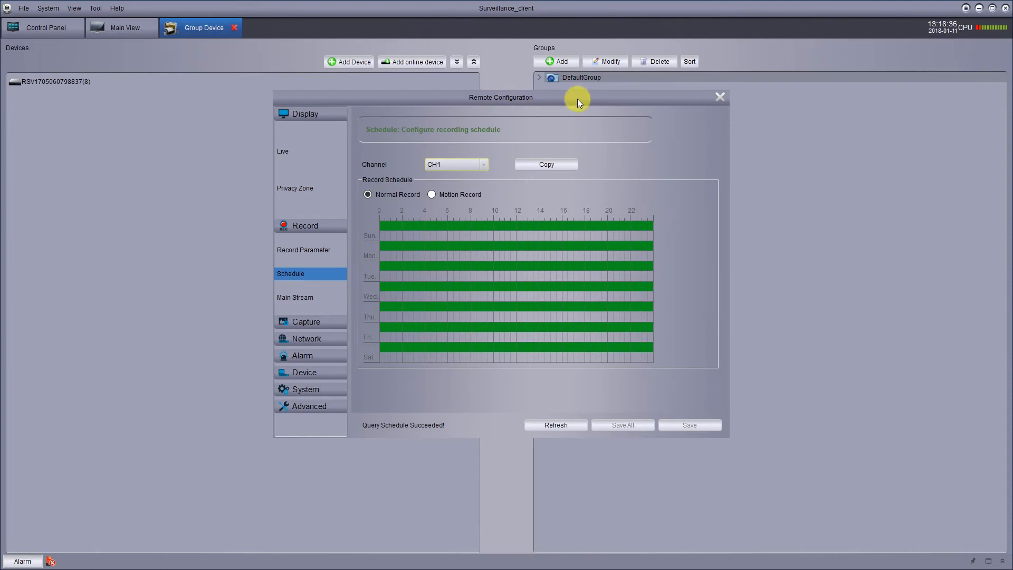
pyautogui.moveTo(676, 156)
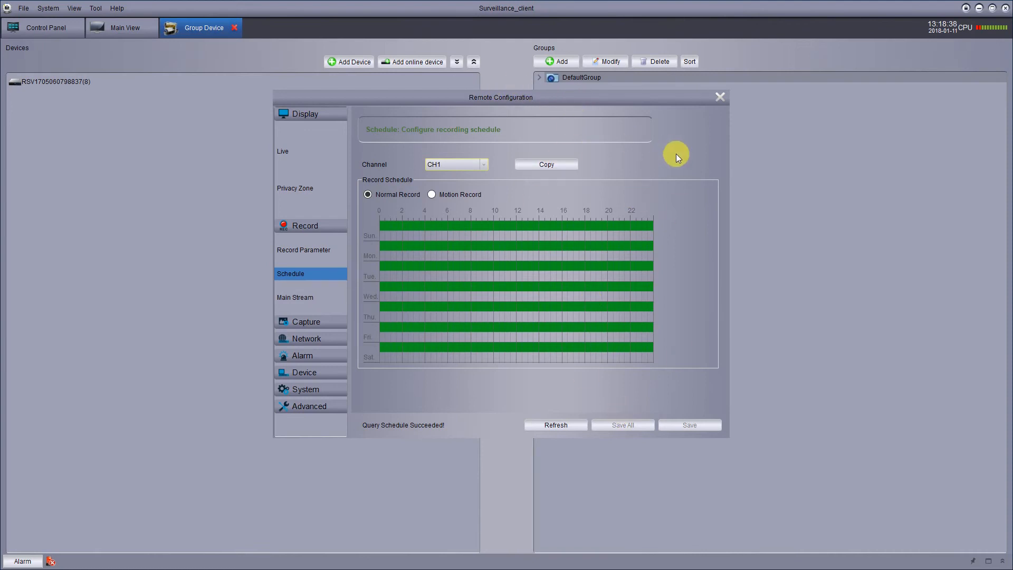
pyautogui.moveTo(668, 148)
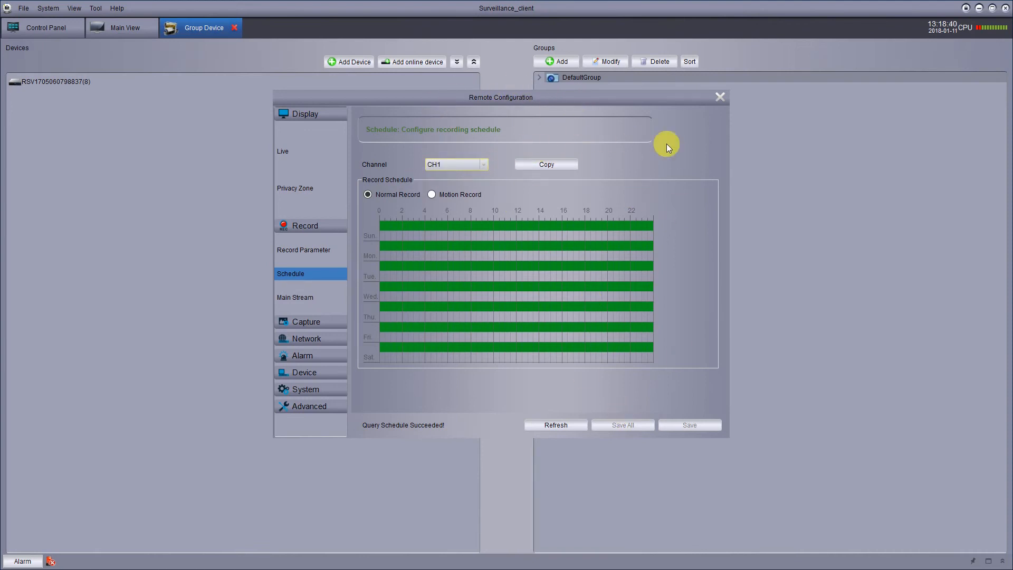
pyautogui.moveTo(677, 168)
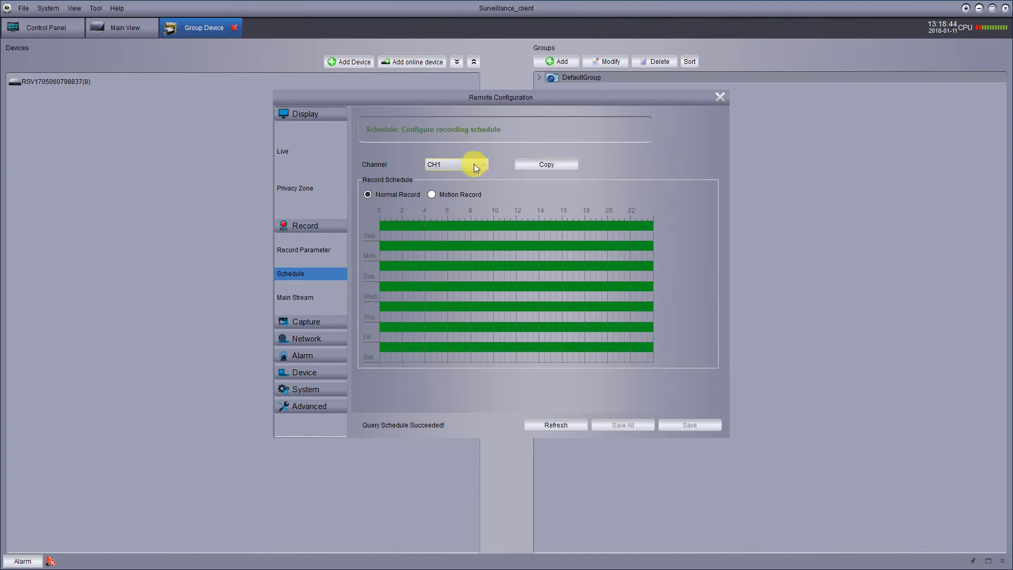
pyautogui.click(482, 165)
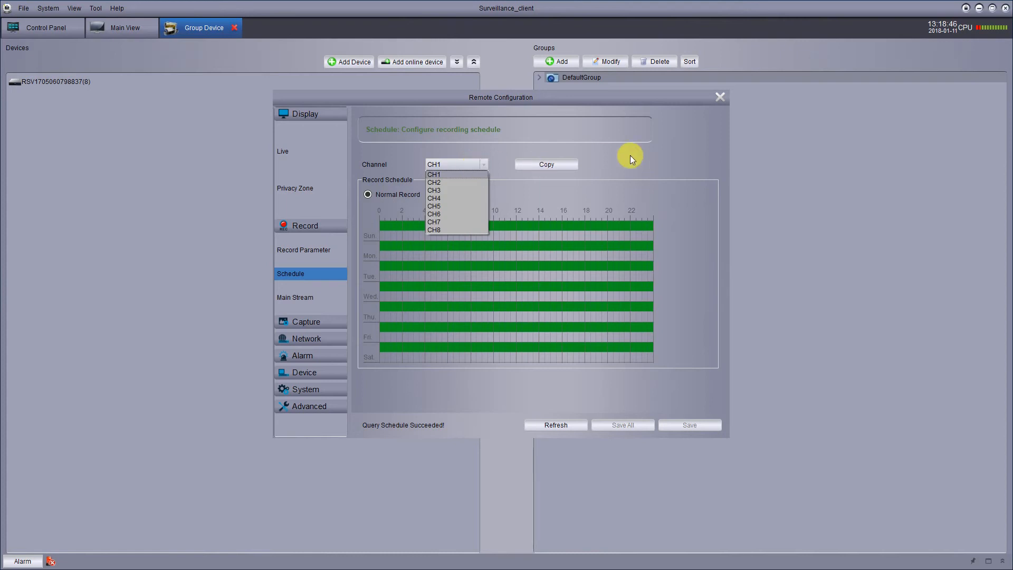
pyautogui.click(434, 174)
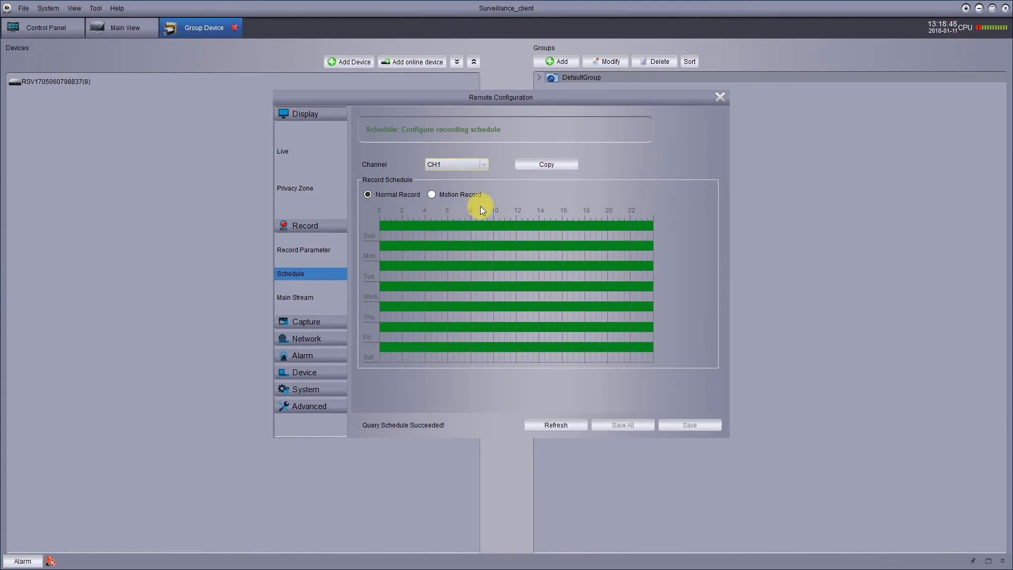
pyautogui.moveTo(405, 163)
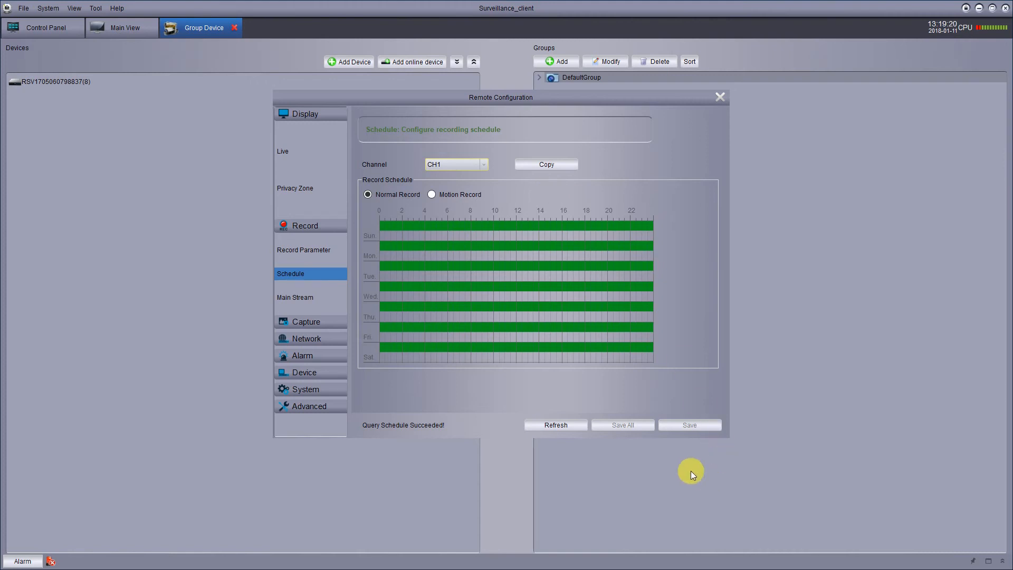
pyautogui.moveTo(648, 516)
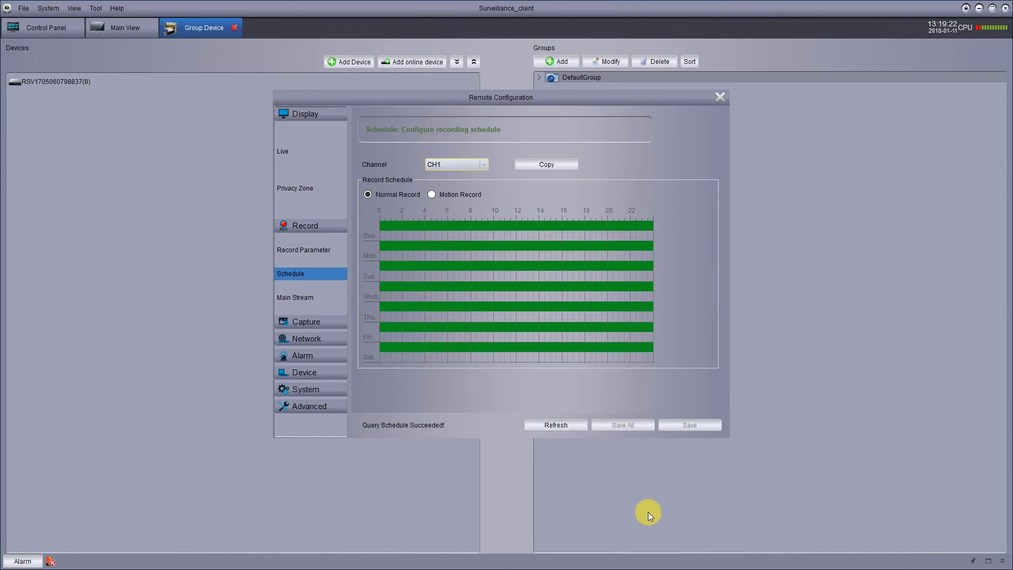
pyautogui.moveTo(568, 496)
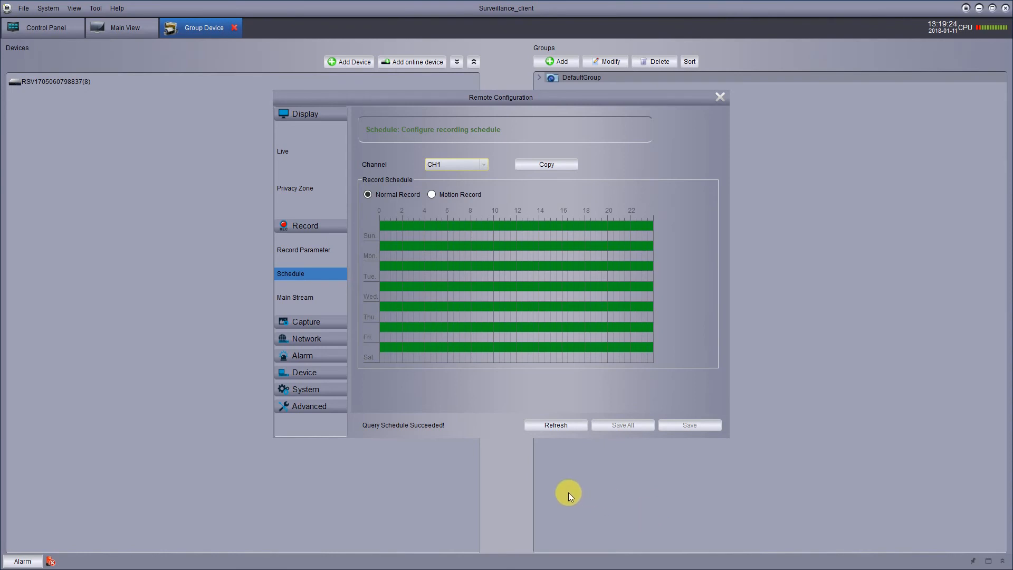
pyautogui.moveTo(603, 479)
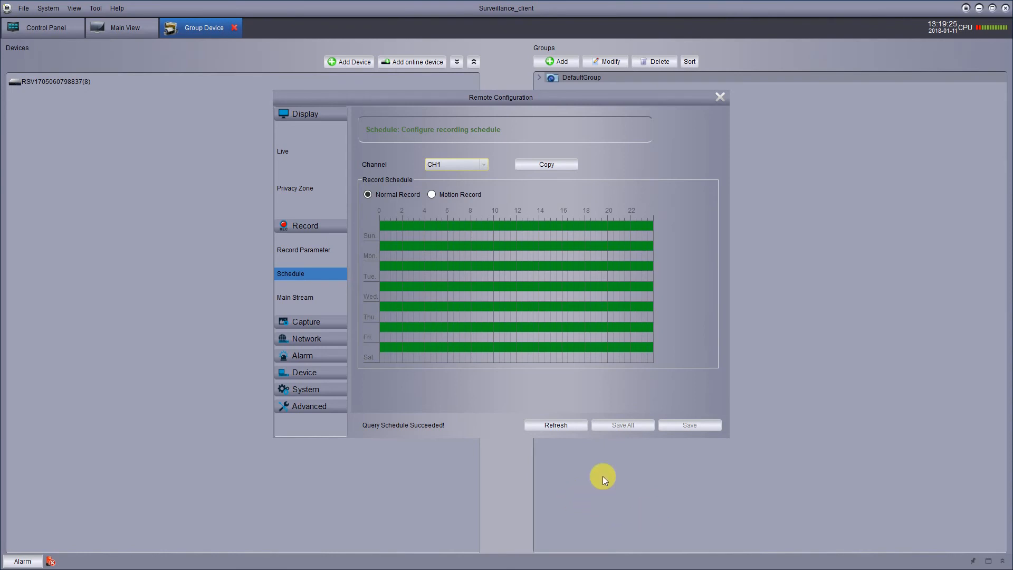
pyautogui.moveTo(683, 270)
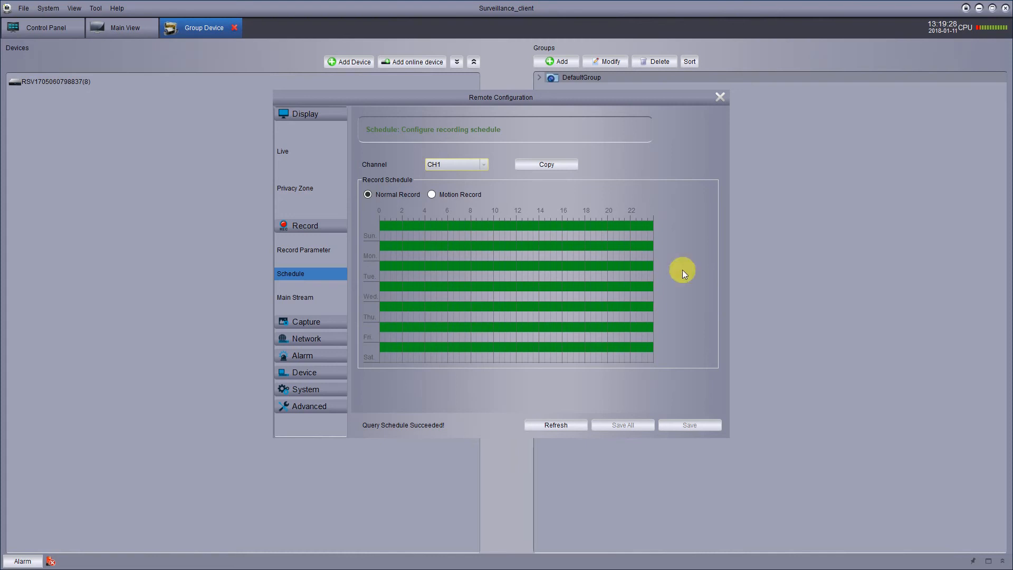
pyautogui.moveTo(682, 180)
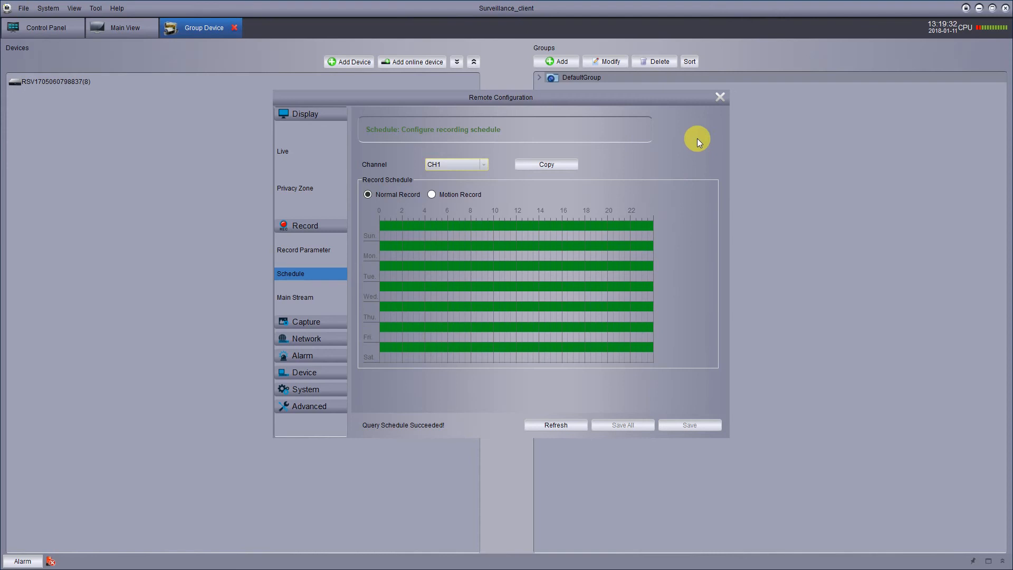
pyautogui.moveTo(674, 157)
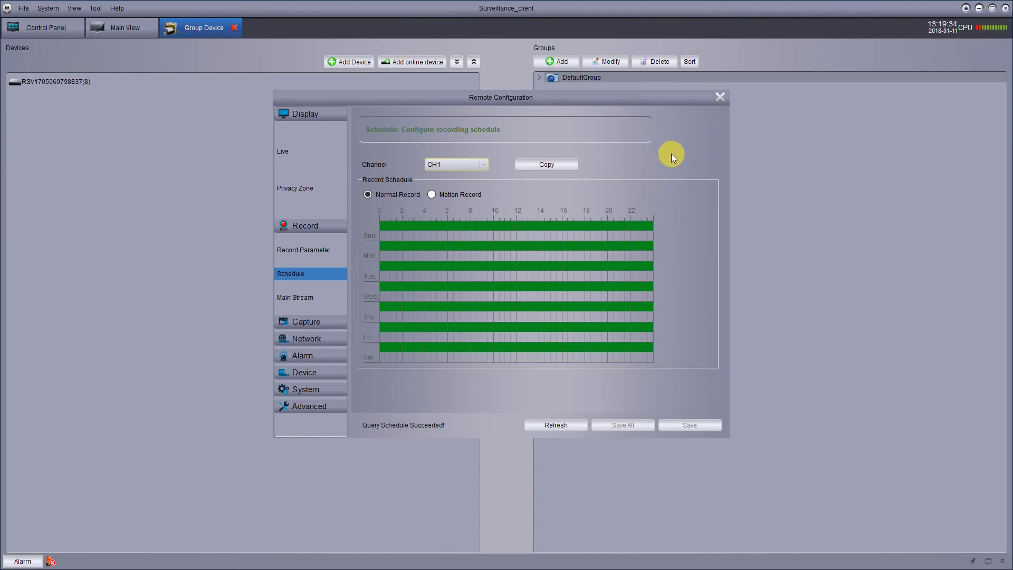
pyautogui.moveTo(683, 168)
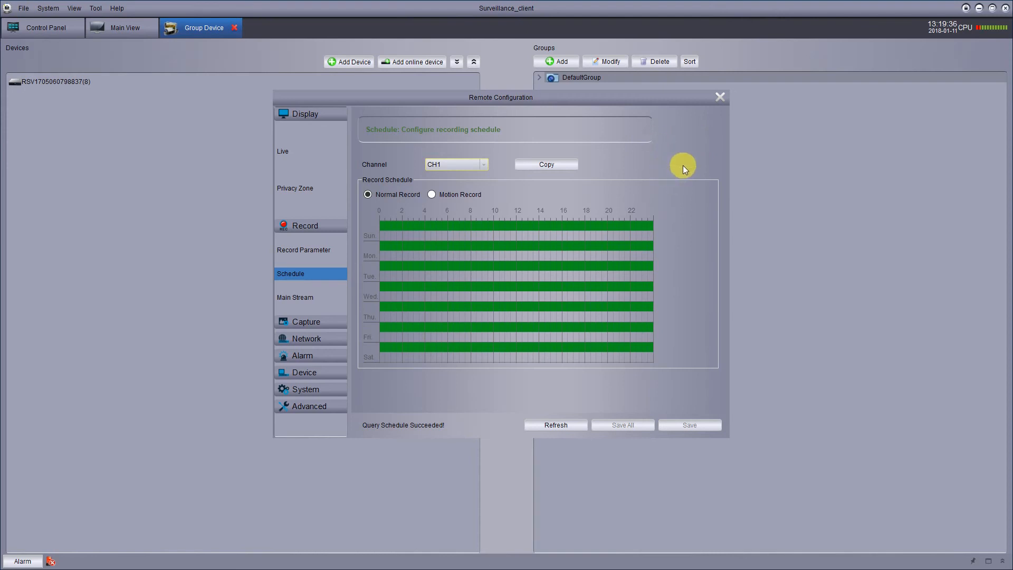
pyautogui.moveTo(654, 166)
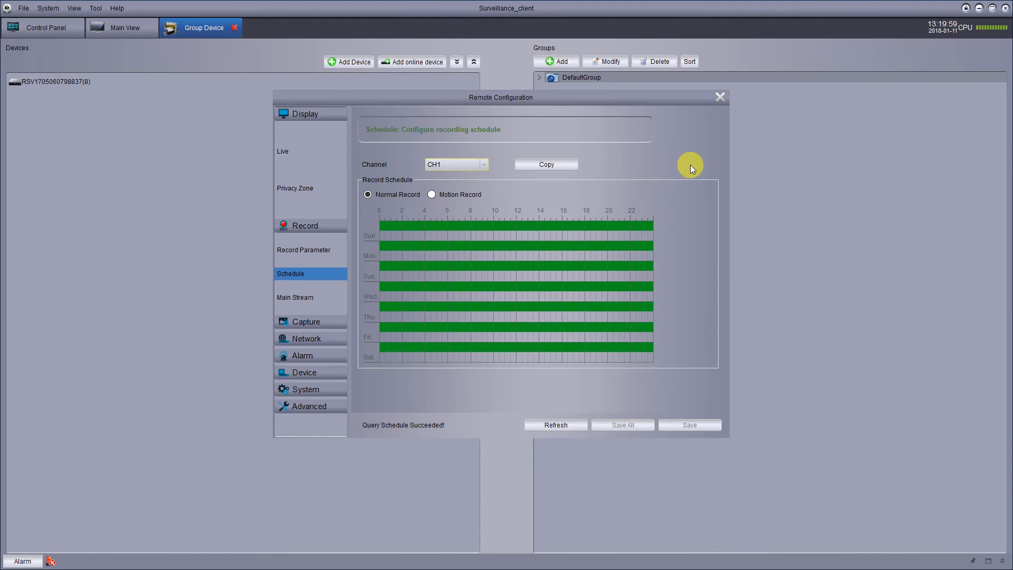
pyautogui.moveTo(107, 198)
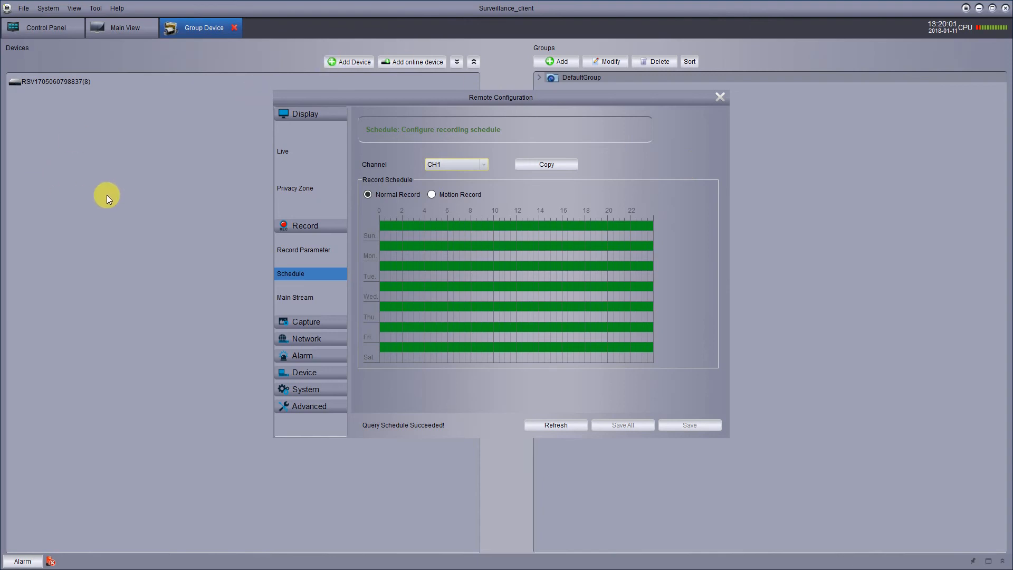
pyautogui.moveTo(649, 202)
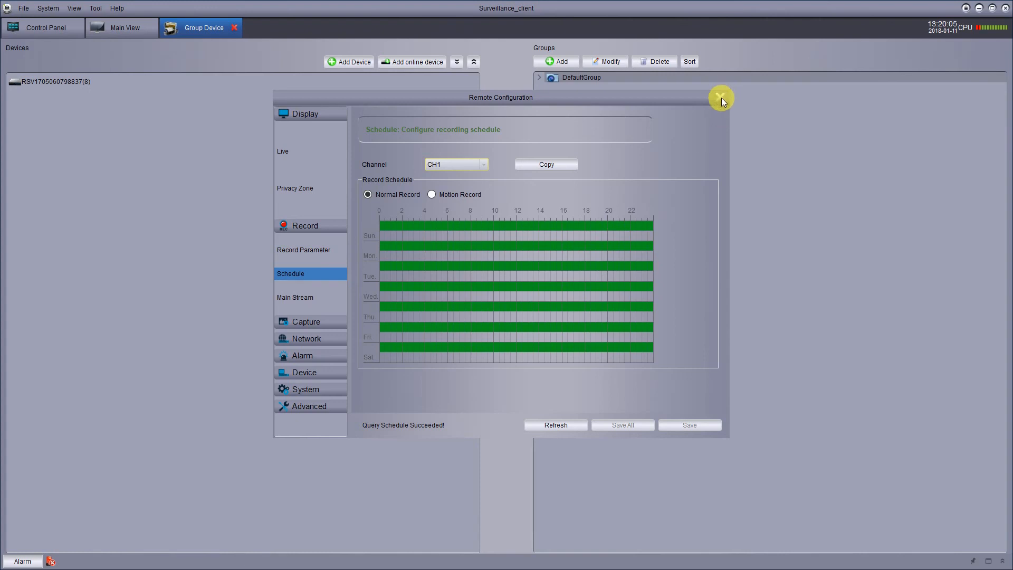
# Step: Close Remote Configuration and return to the Main View live camera grid
pyautogui.click(720, 98)
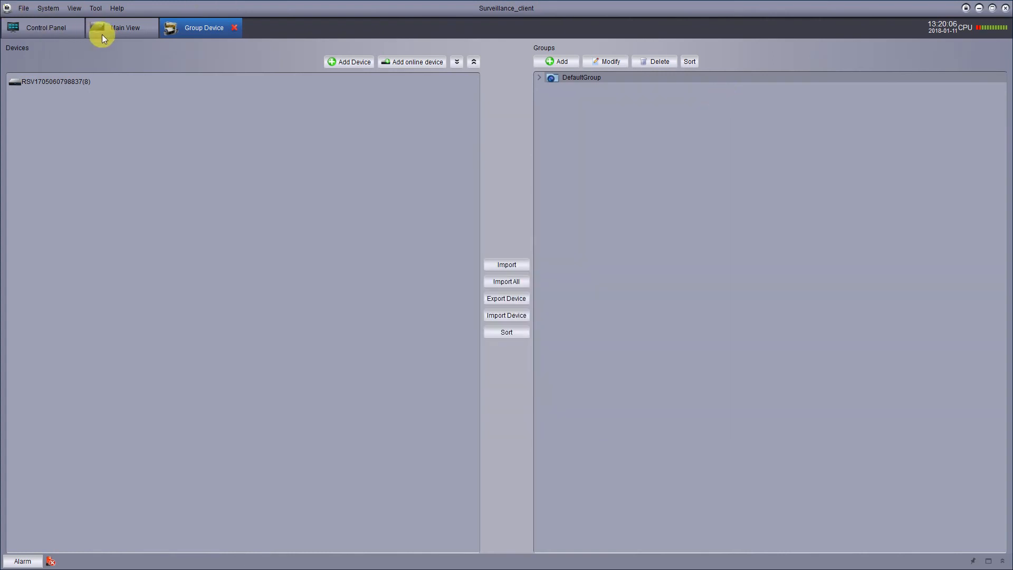
pyautogui.click(126, 28)
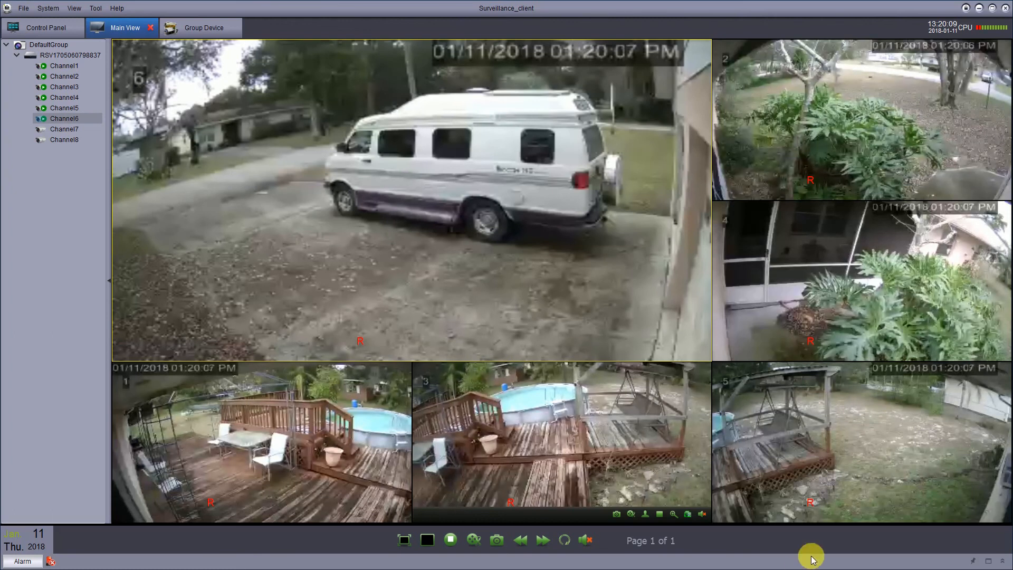